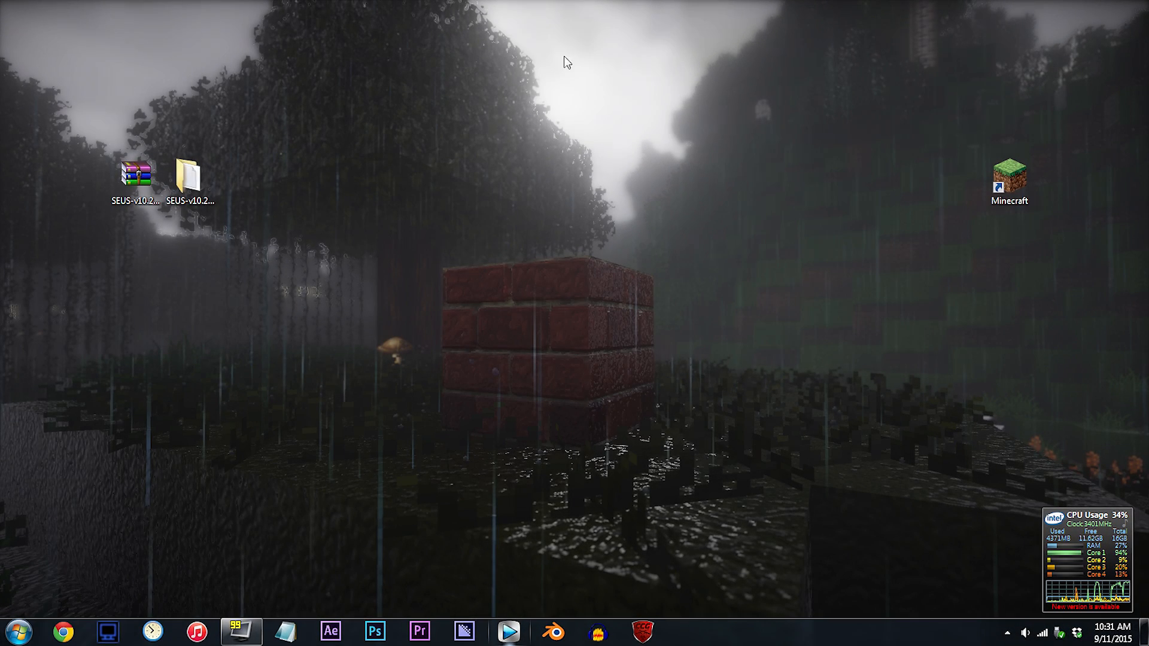
mouse_move(142, 25)
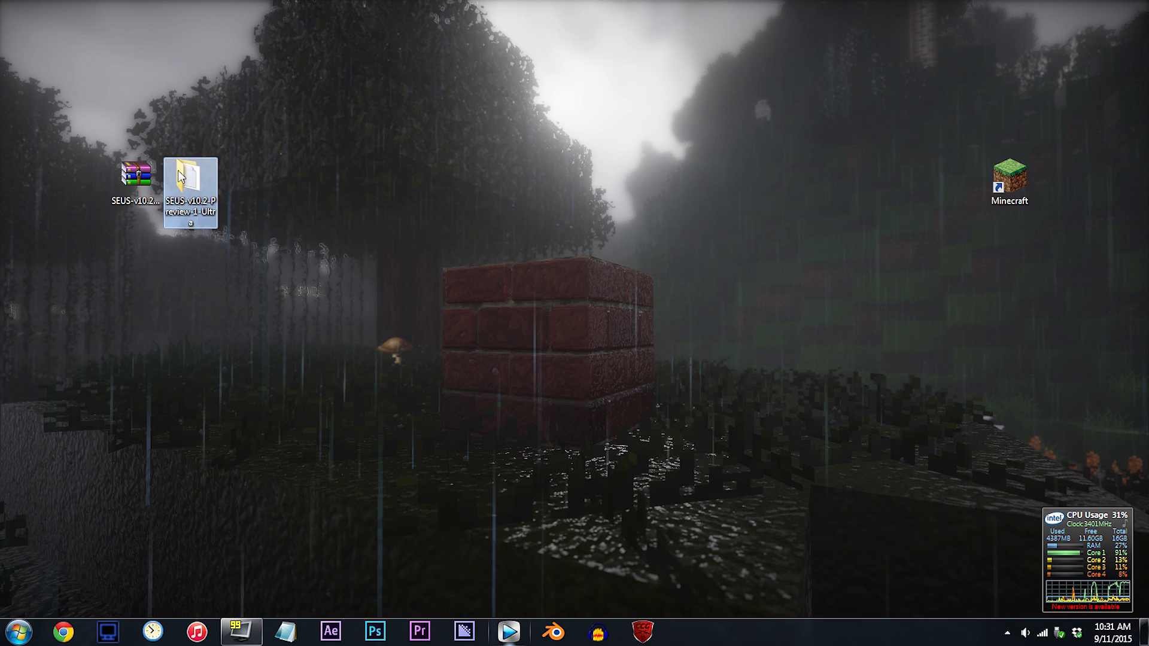
Step: Open the SEUS-v10.2-Preview-1-Ultra folder and select final.fsh in its shaders folder
double_click(190, 179)
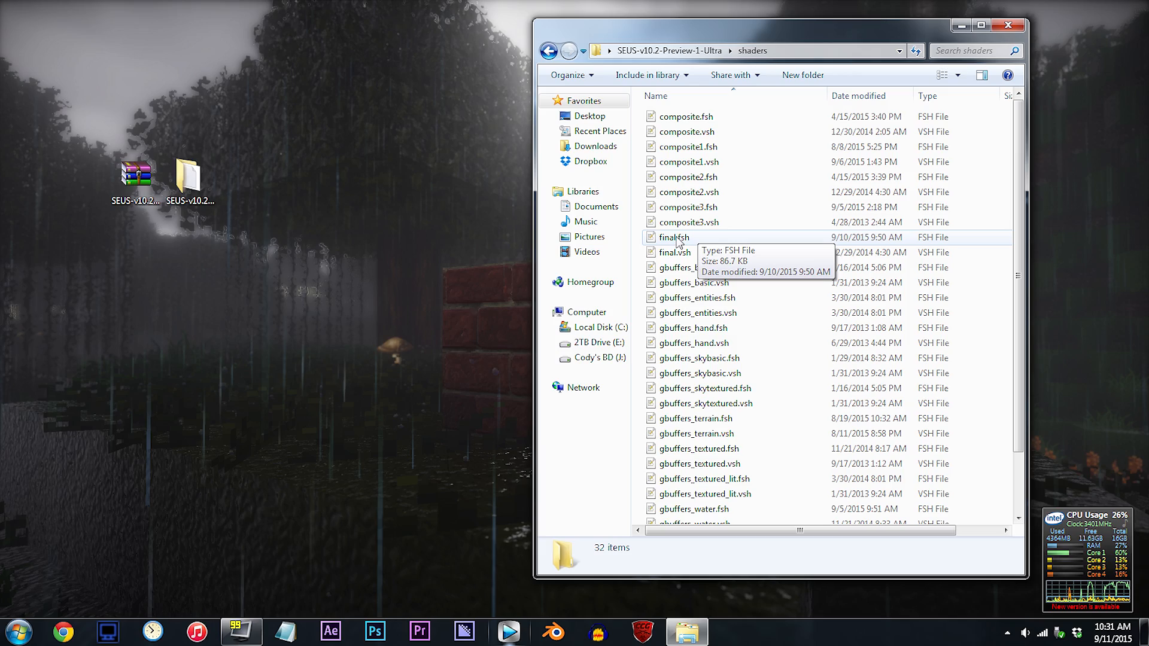
left_click(675, 237)
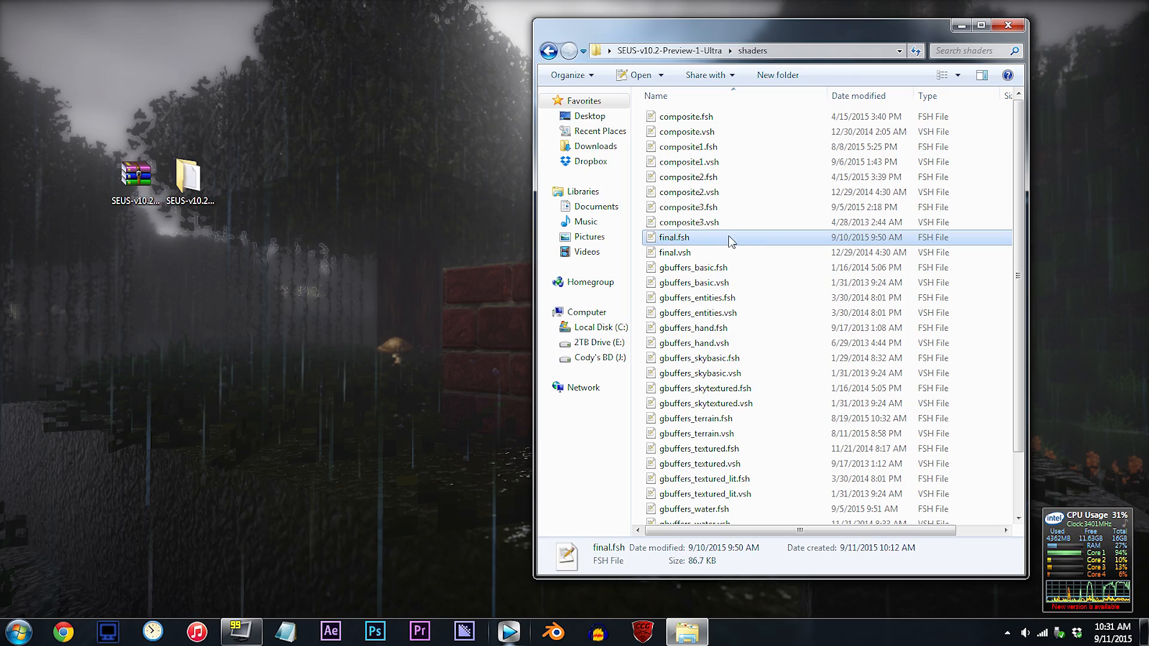
Step: Open final.fsh in Notepad++ and place the cursor in the 0.043f fogDensity value on line 723
double_click(675, 237)
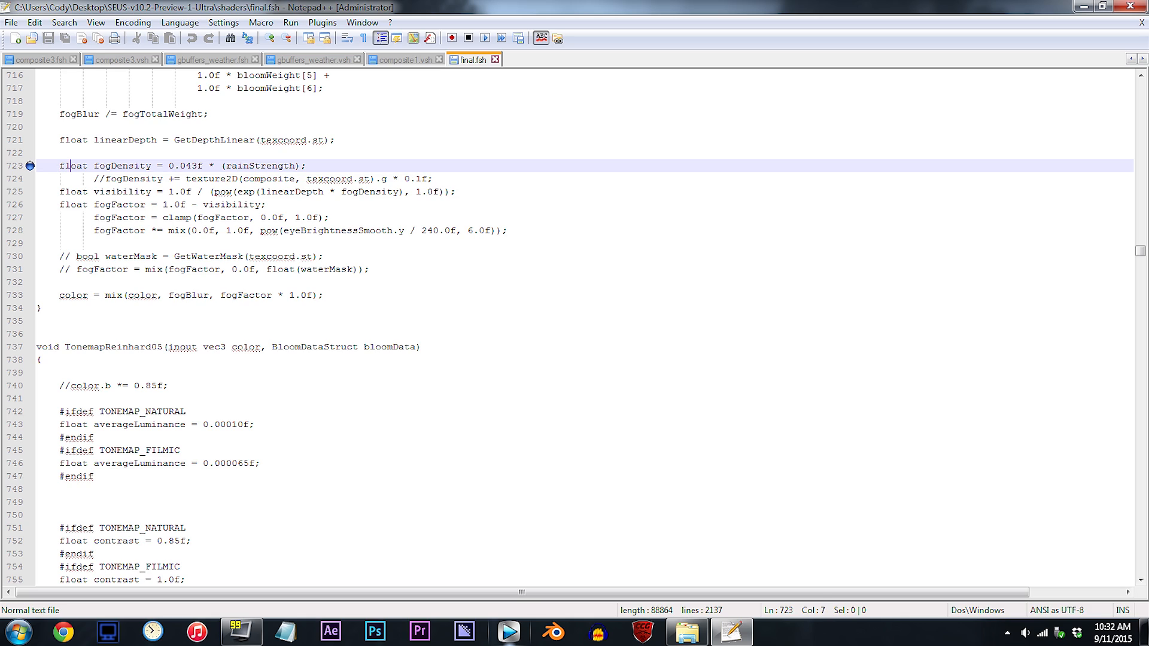
left_click(146, 166)
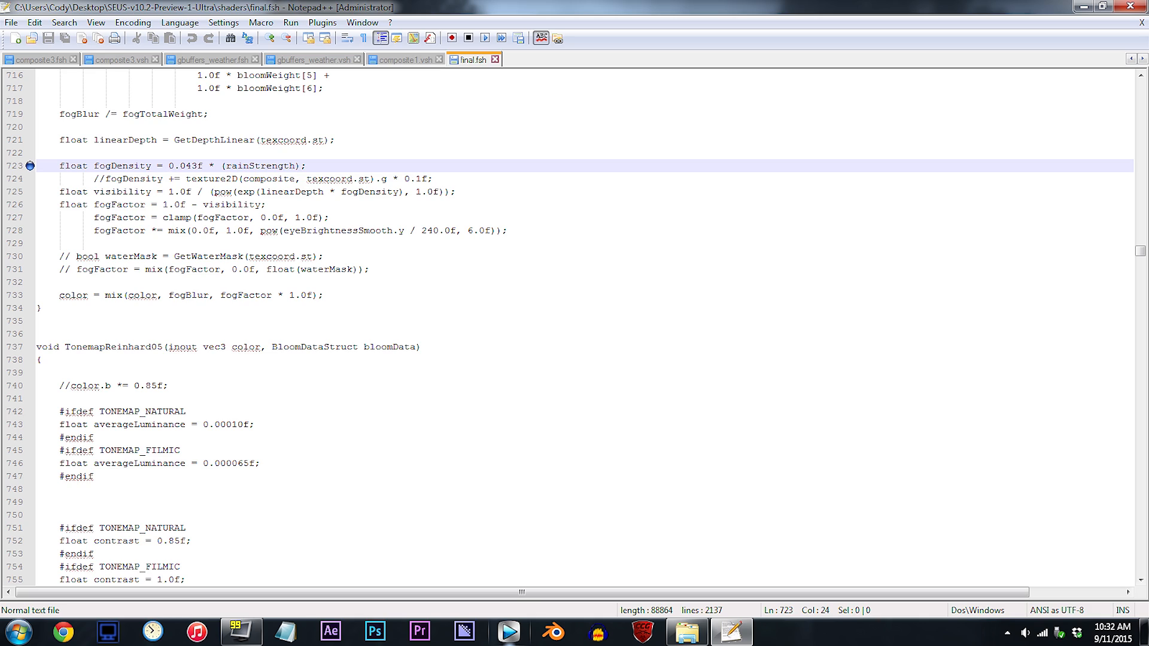
left_click(167, 166)
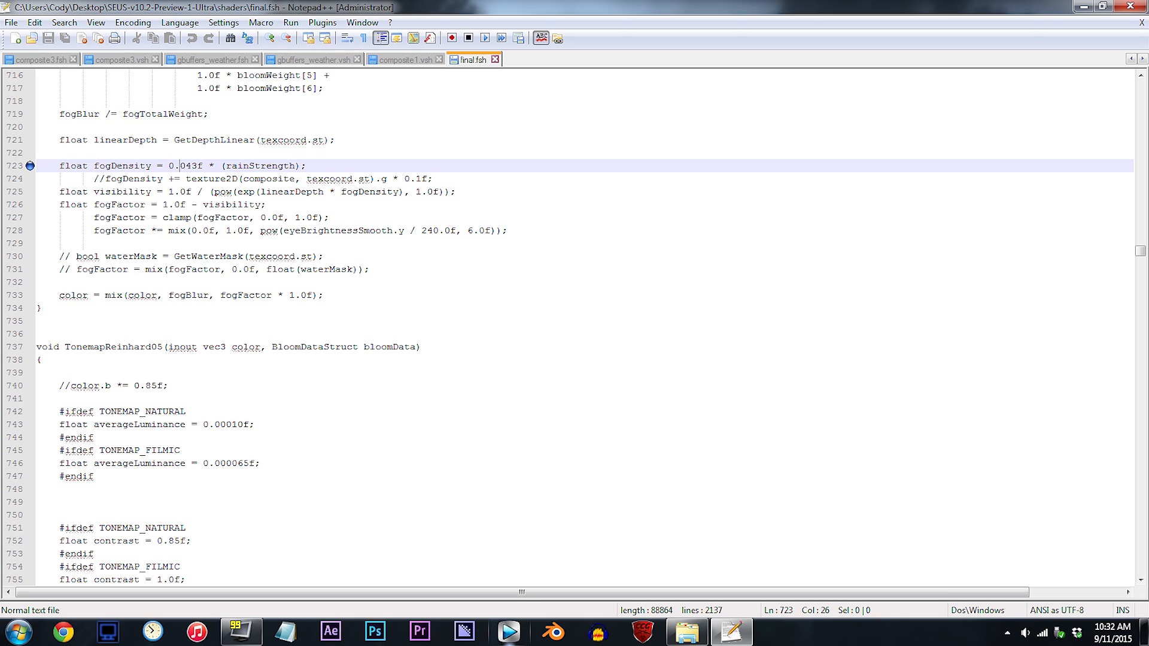
Step: Change fogDensity from 0.043f to 0.110f on line 723 and confirm saving final.fsh
type("11")
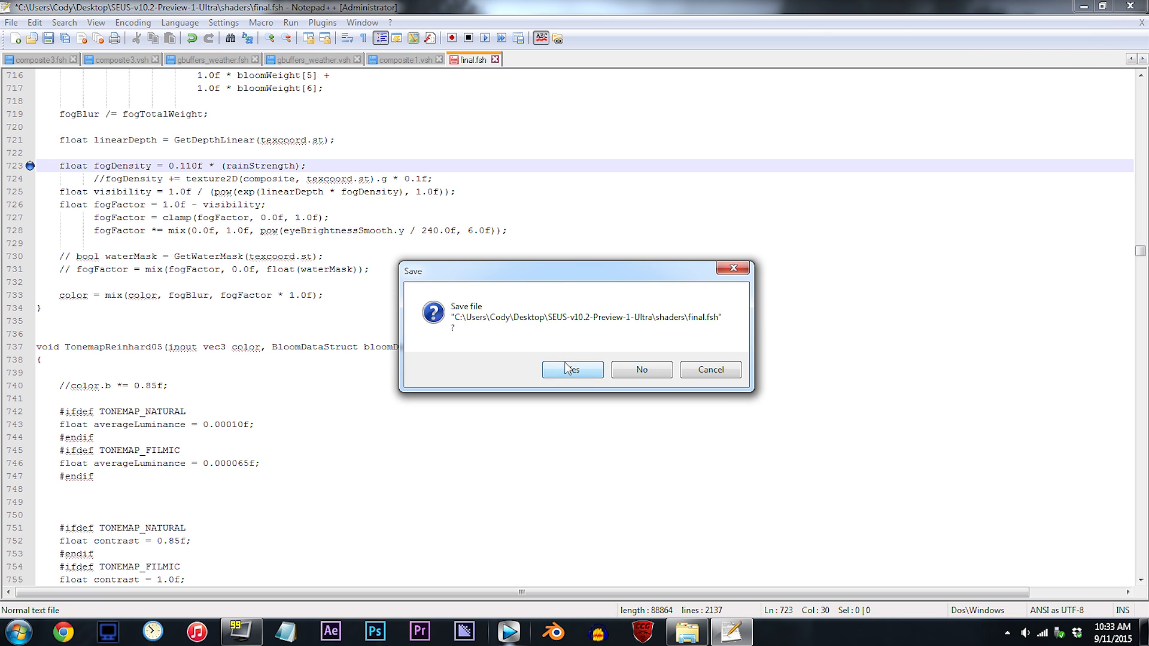
left_click(572, 369)
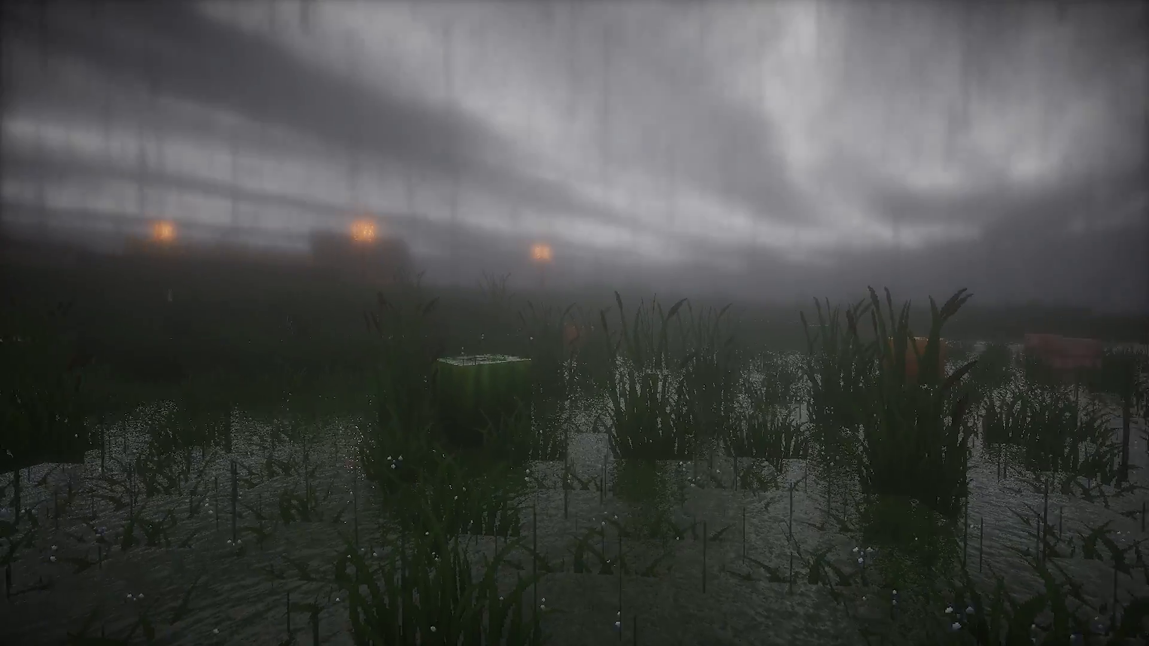
mouse_move(575, 323)
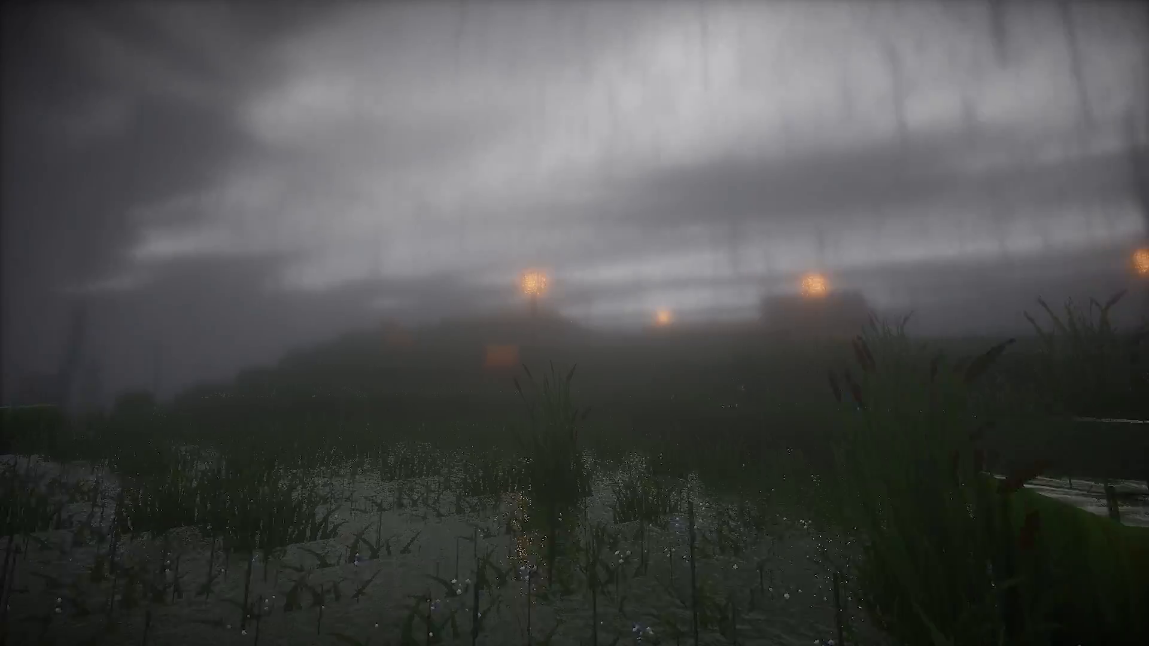